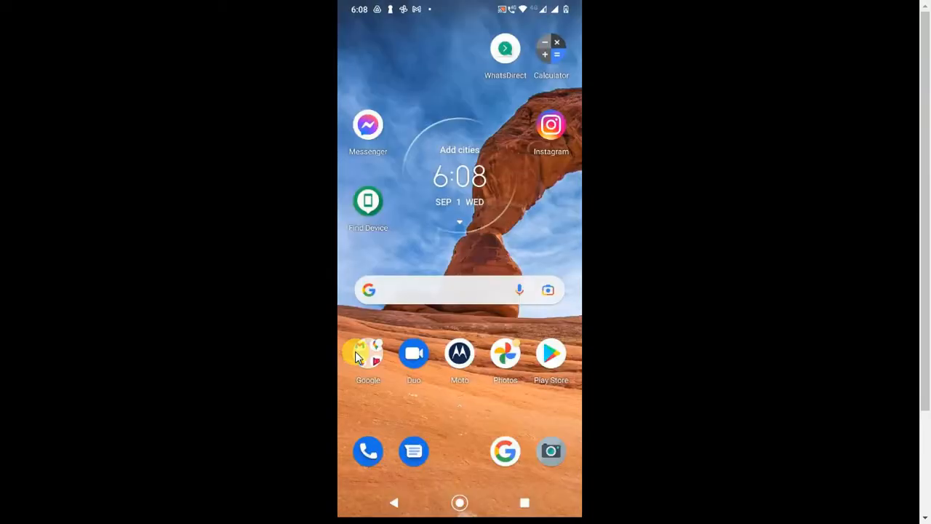
# Step: Launch Google Drive from the Android app drawer
pyautogui.scroll(3)
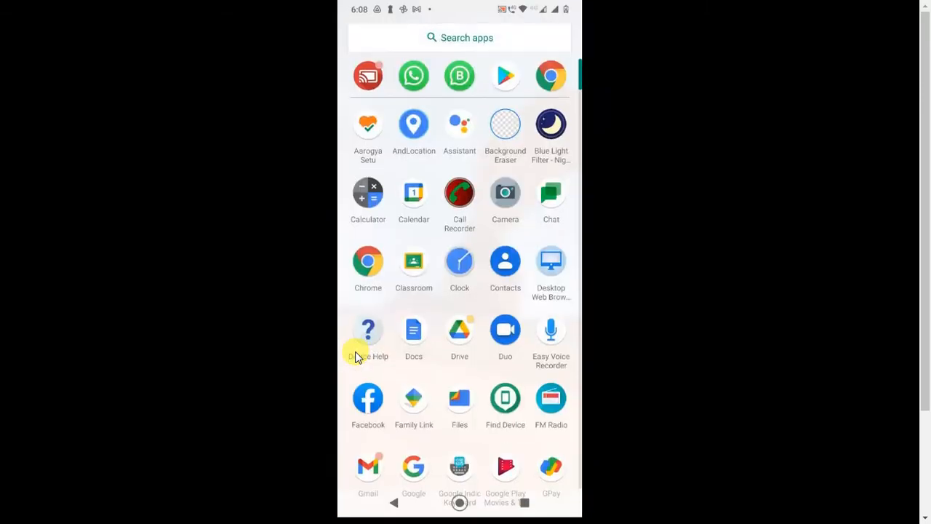
pyautogui.click(459, 37)
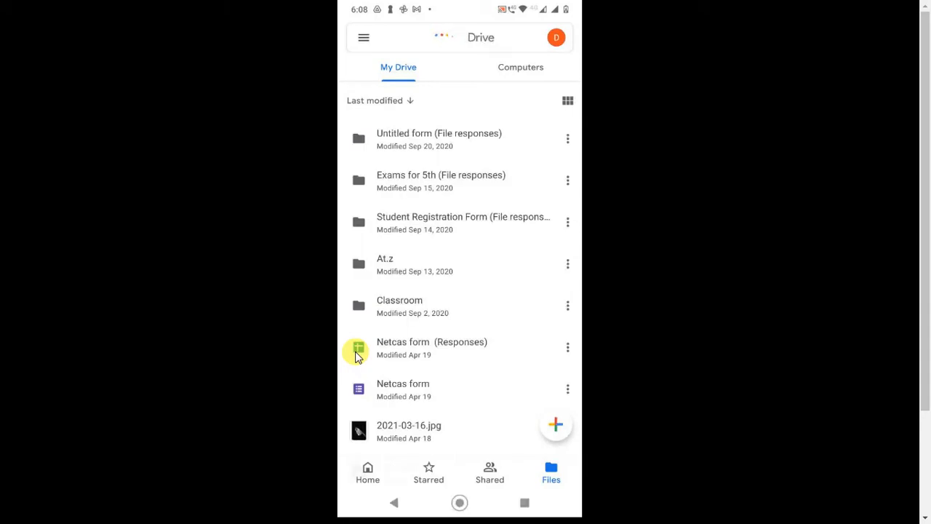
# Step: Check Drive Home suggestions, then view the empty Shared tab
pyautogui.click(458, 37)
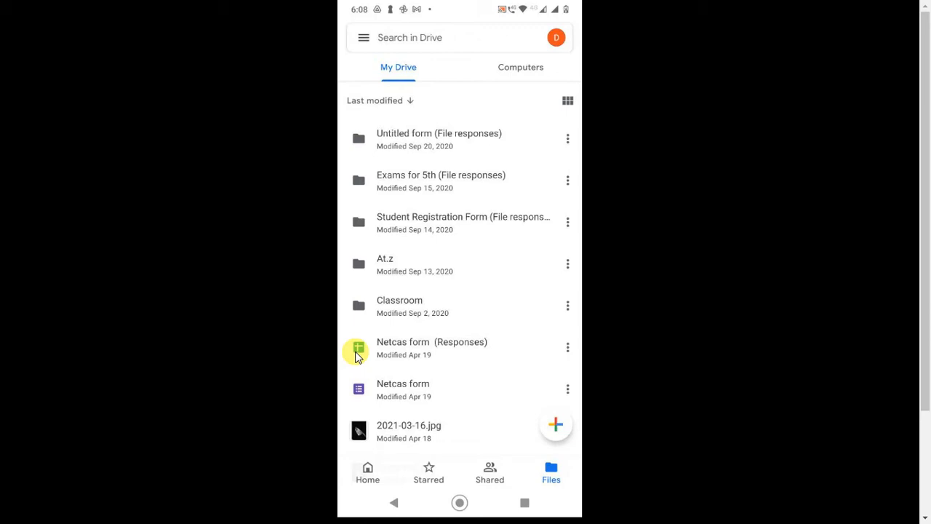
pyautogui.moveTo(386, 372)
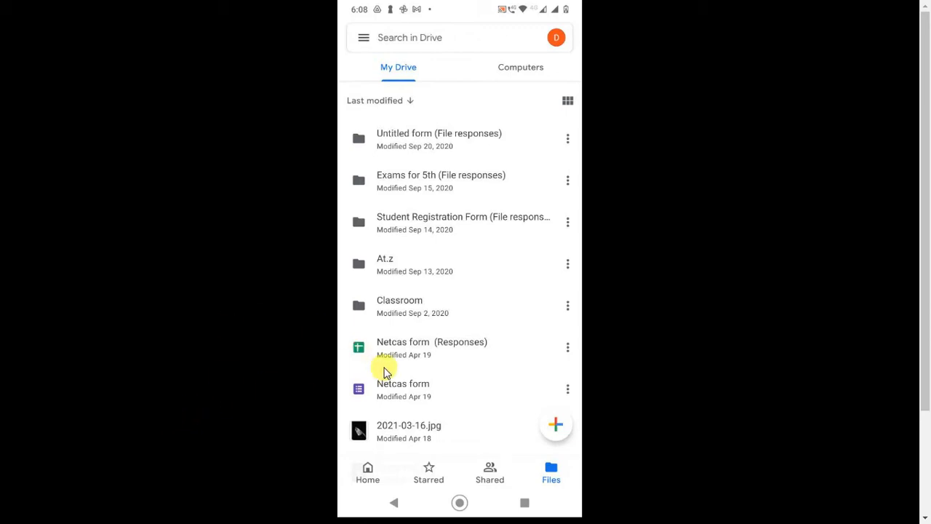
pyautogui.moveTo(542, 234)
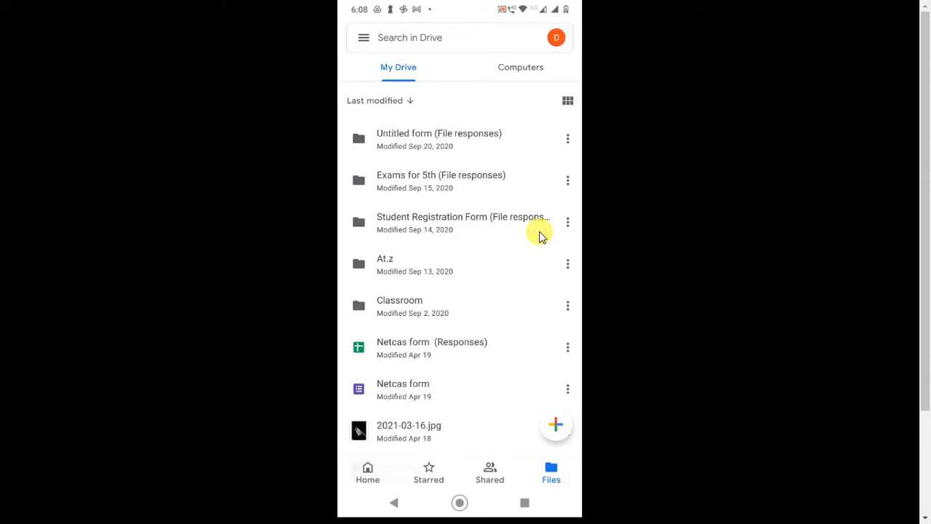
pyautogui.click(367, 472)
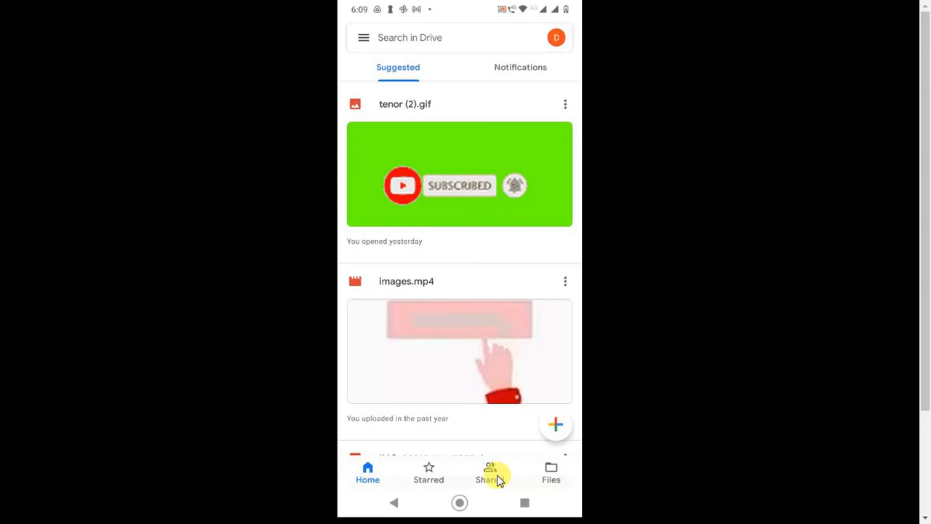
pyautogui.click(490, 472)
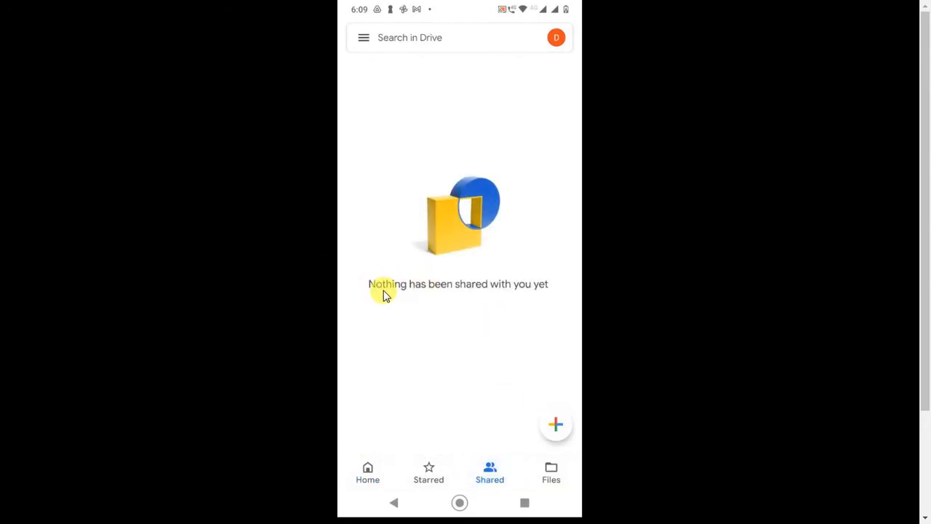
pyautogui.moveTo(484, 291)
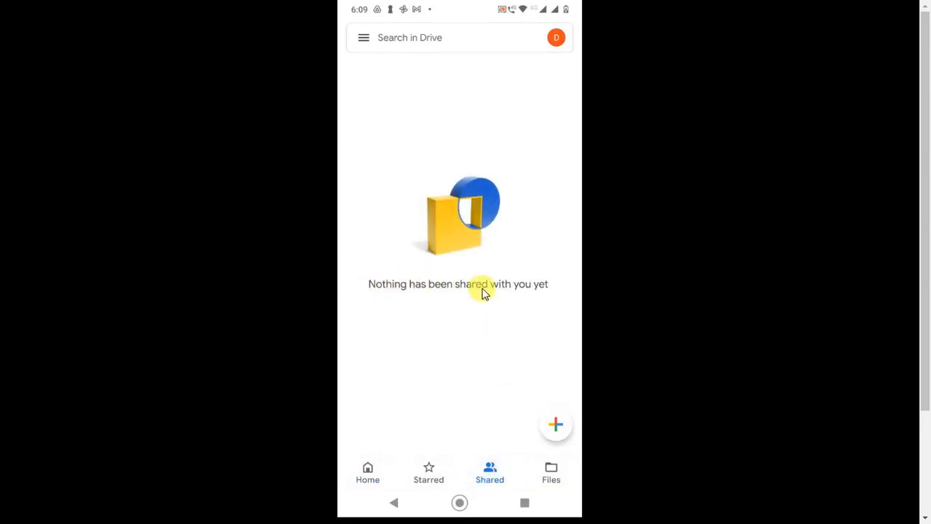
pyautogui.moveTo(444, 294)
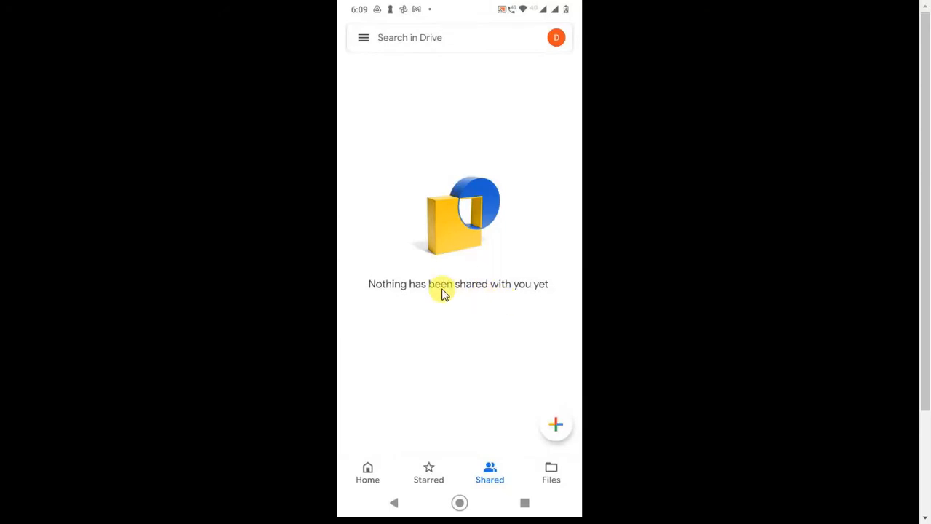
pyautogui.moveTo(384, 322)
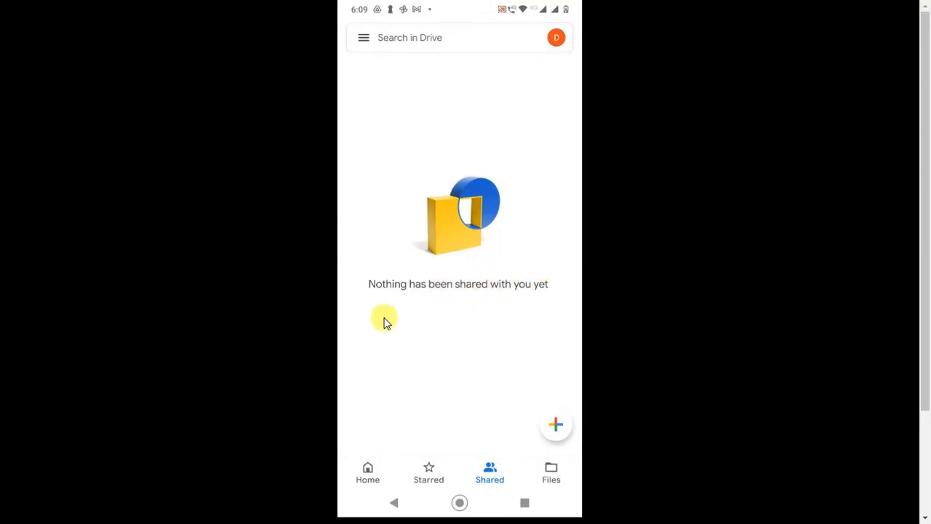
pyautogui.moveTo(429, 306)
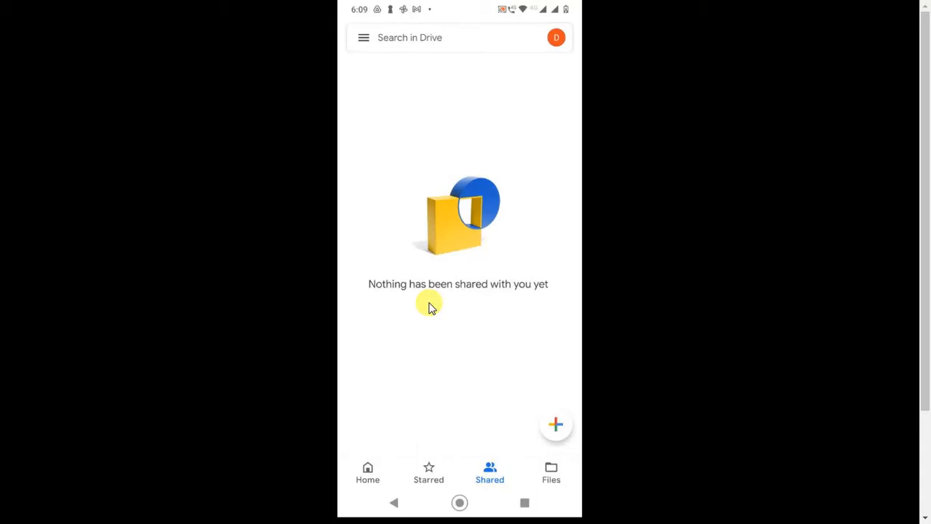
pyautogui.moveTo(414, 480)
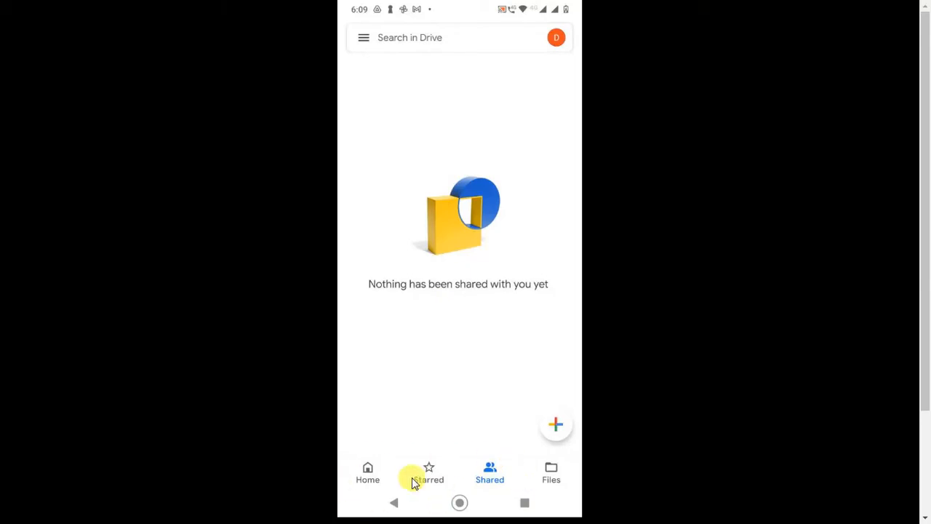
# Step: Browse Home suggestions and return to the My Drive file list via Files
pyautogui.click(367, 472)
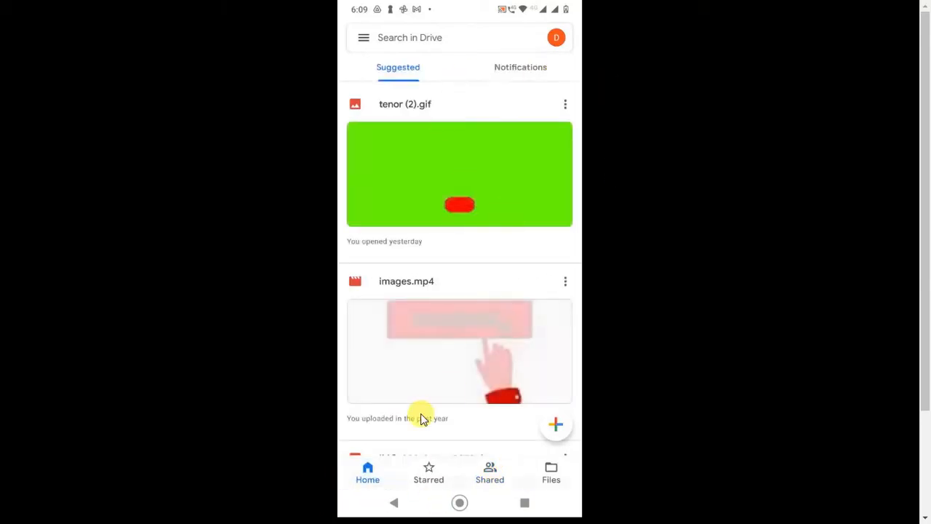
pyautogui.scroll(-3)
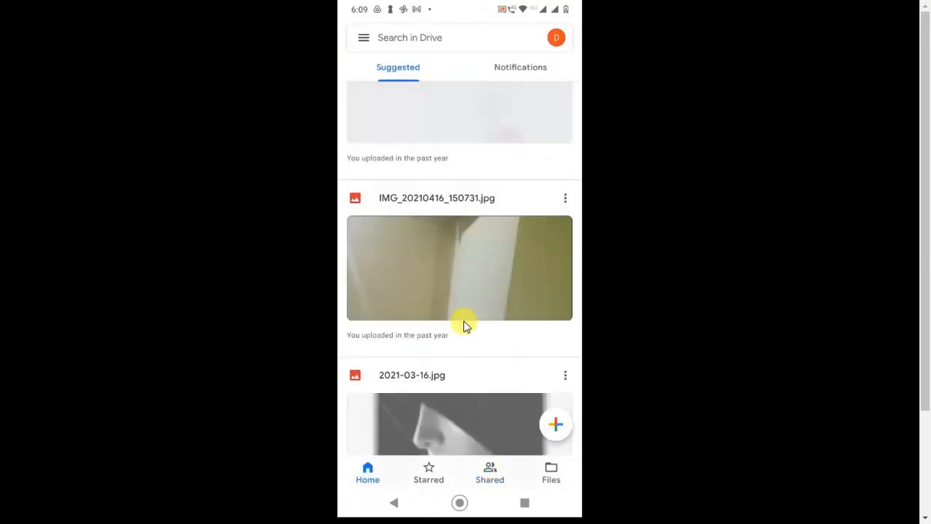
pyautogui.click(551, 471)
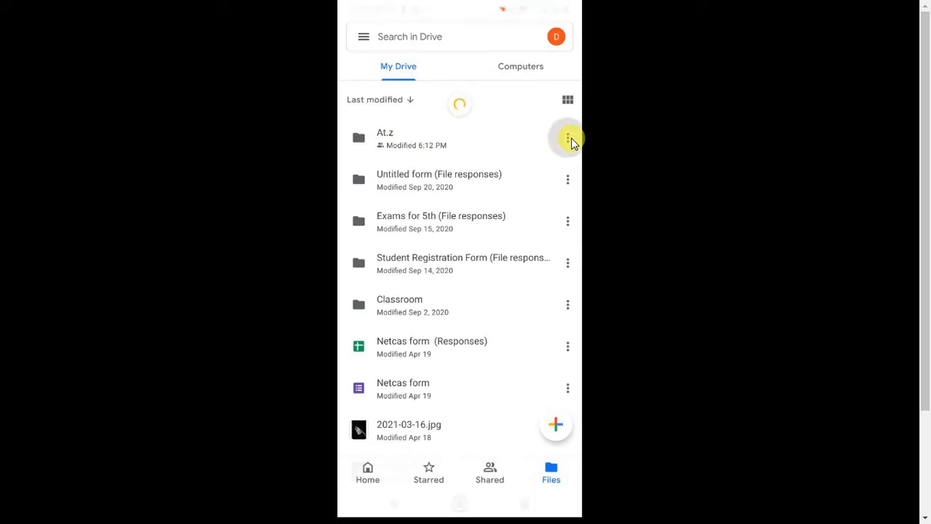
# Step: Open Share for the At.z folder from its item menu
pyautogui.click(567, 138)
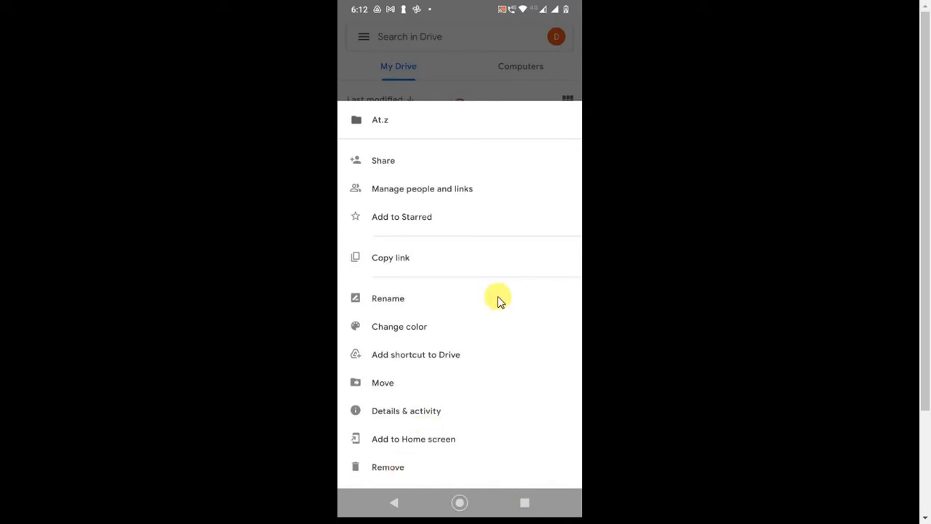
pyautogui.moveTo(458, 95)
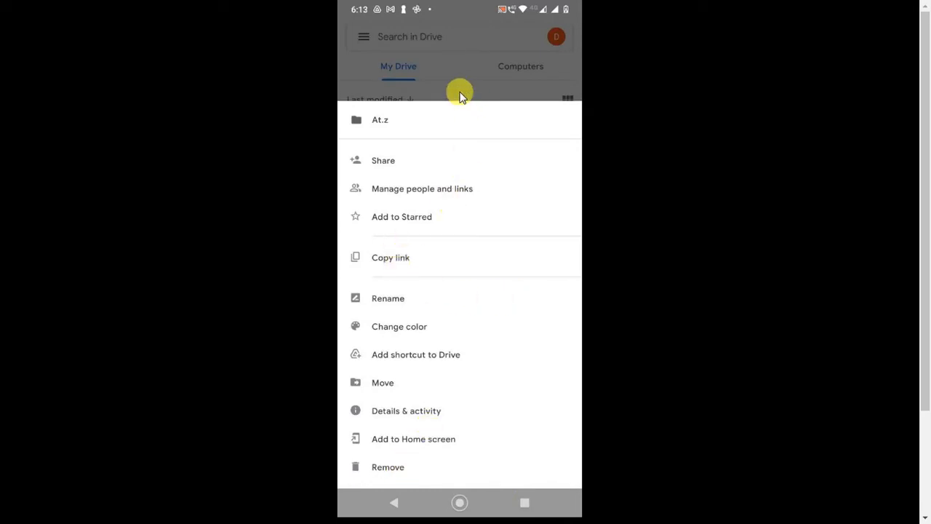
pyautogui.click(459, 101)
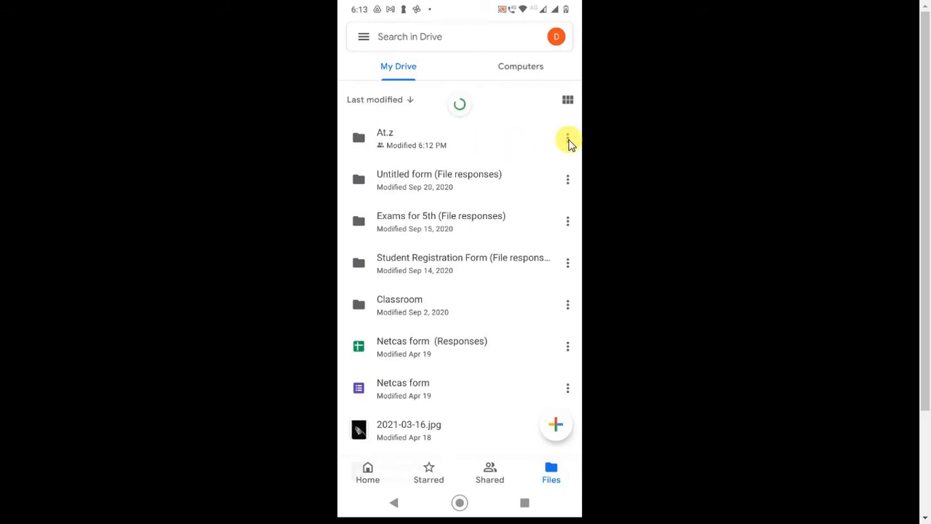
pyautogui.click(568, 138)
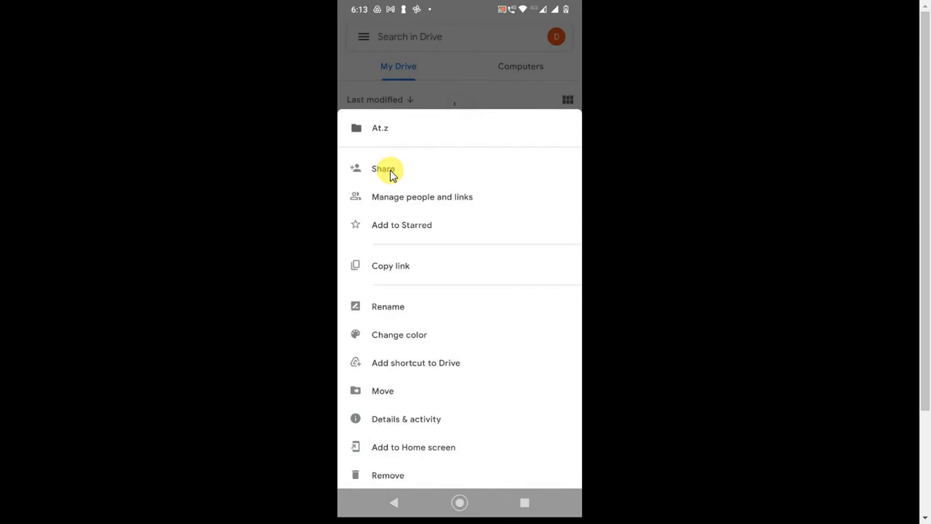
pyautogui.click(384, 169)
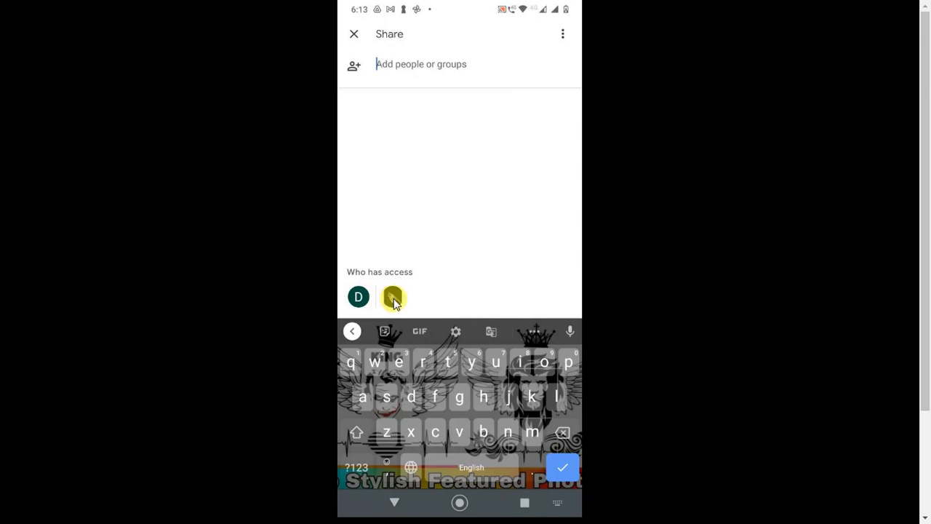
# Step: Remove the editor from At.z's Who has access list
pyautogui.click(393, 297)
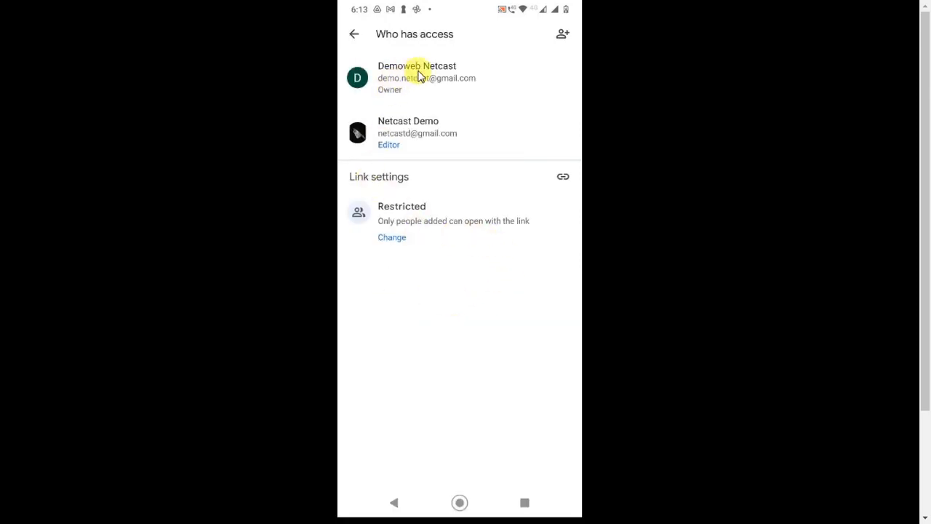
pyautogui.moveTo(350, 114)
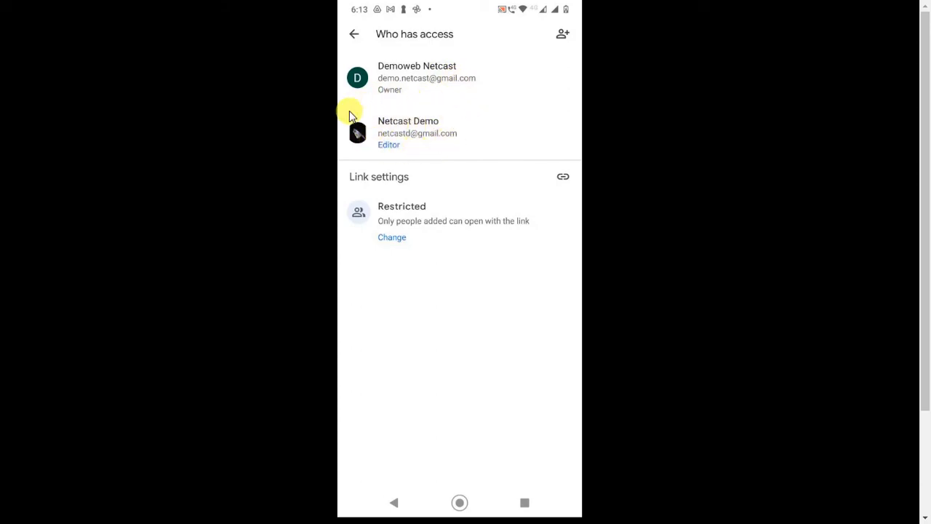
pyautogui.moveTo(417, 133)
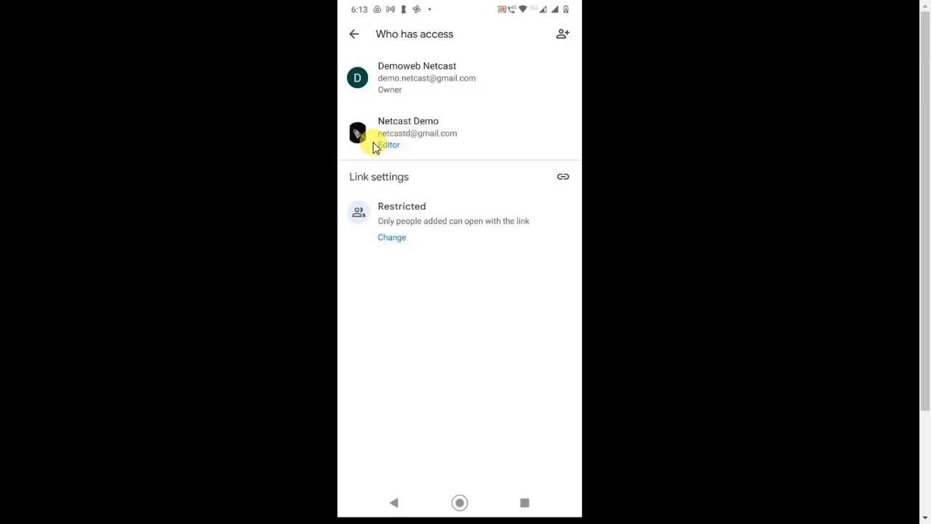
pyautogui.moveTo(405, 143)
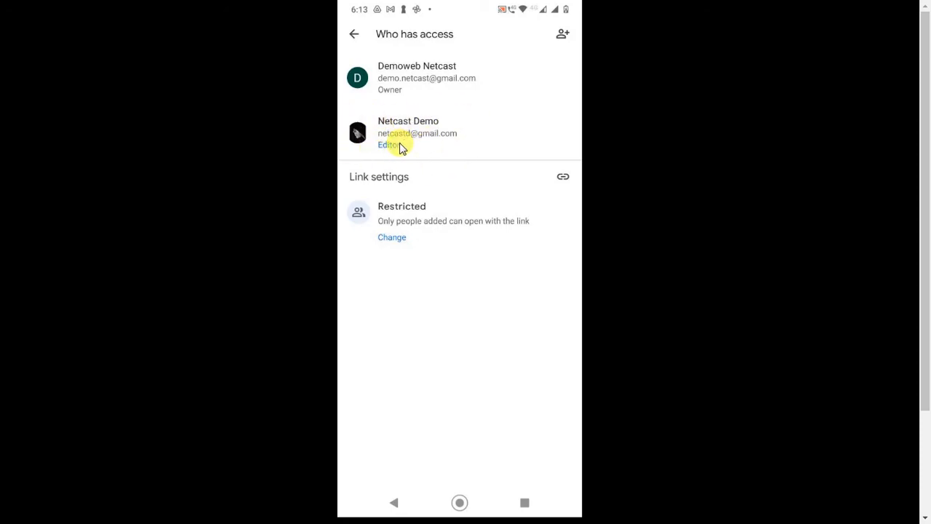
pyautogui.click(389, 144)
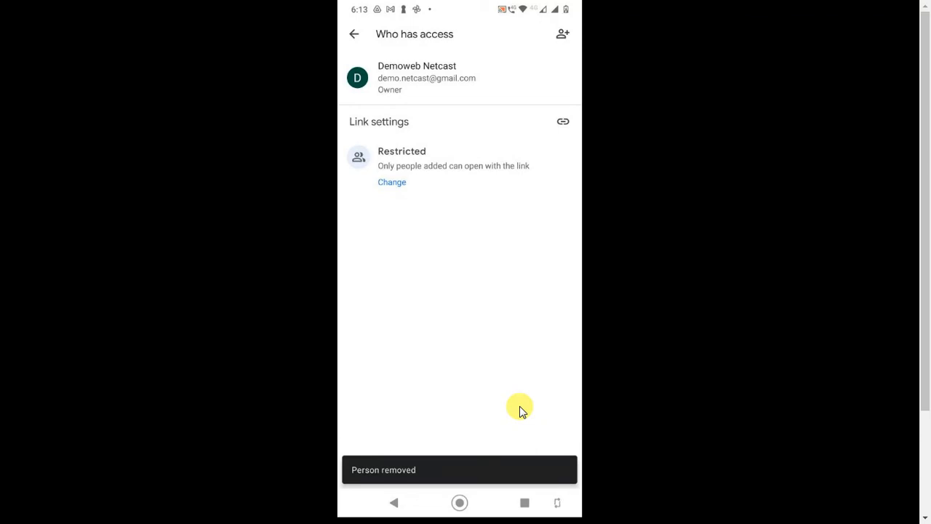
pyautogui.click(355, 35)
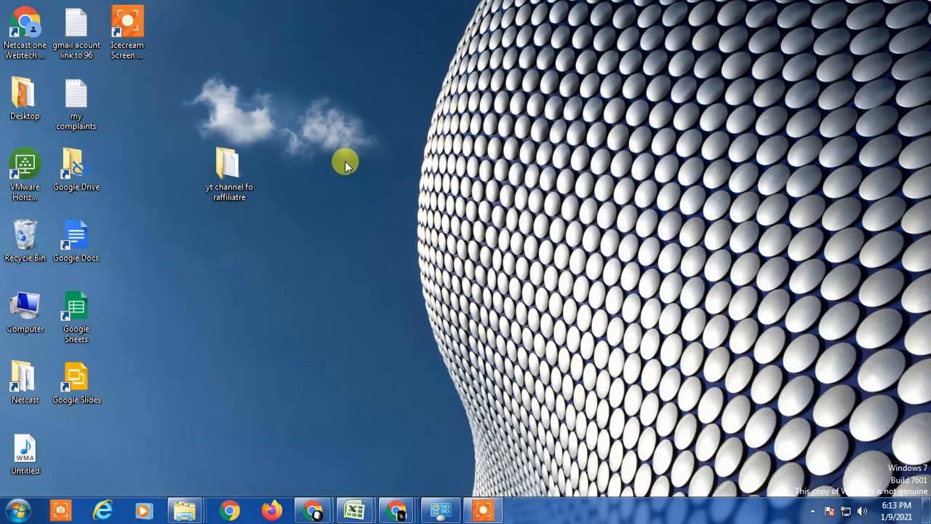
pyautogui.moveTo(437, 49)
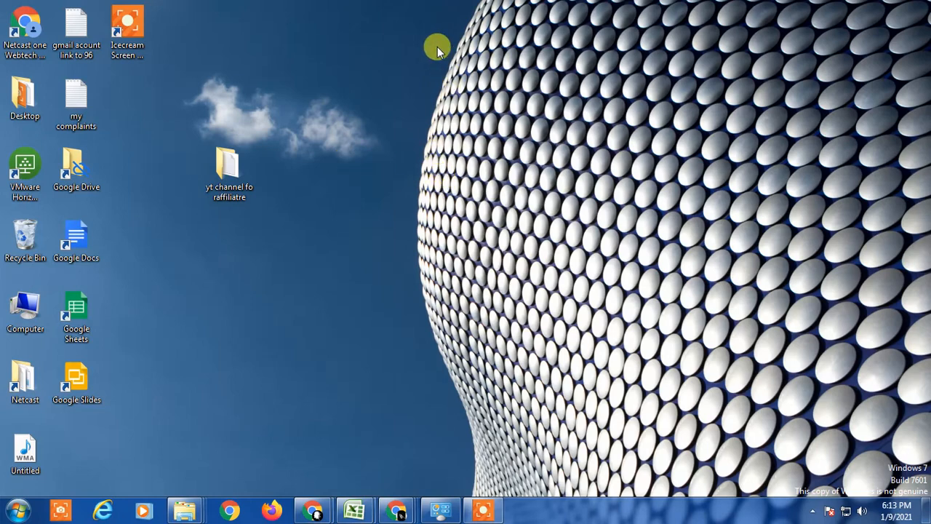